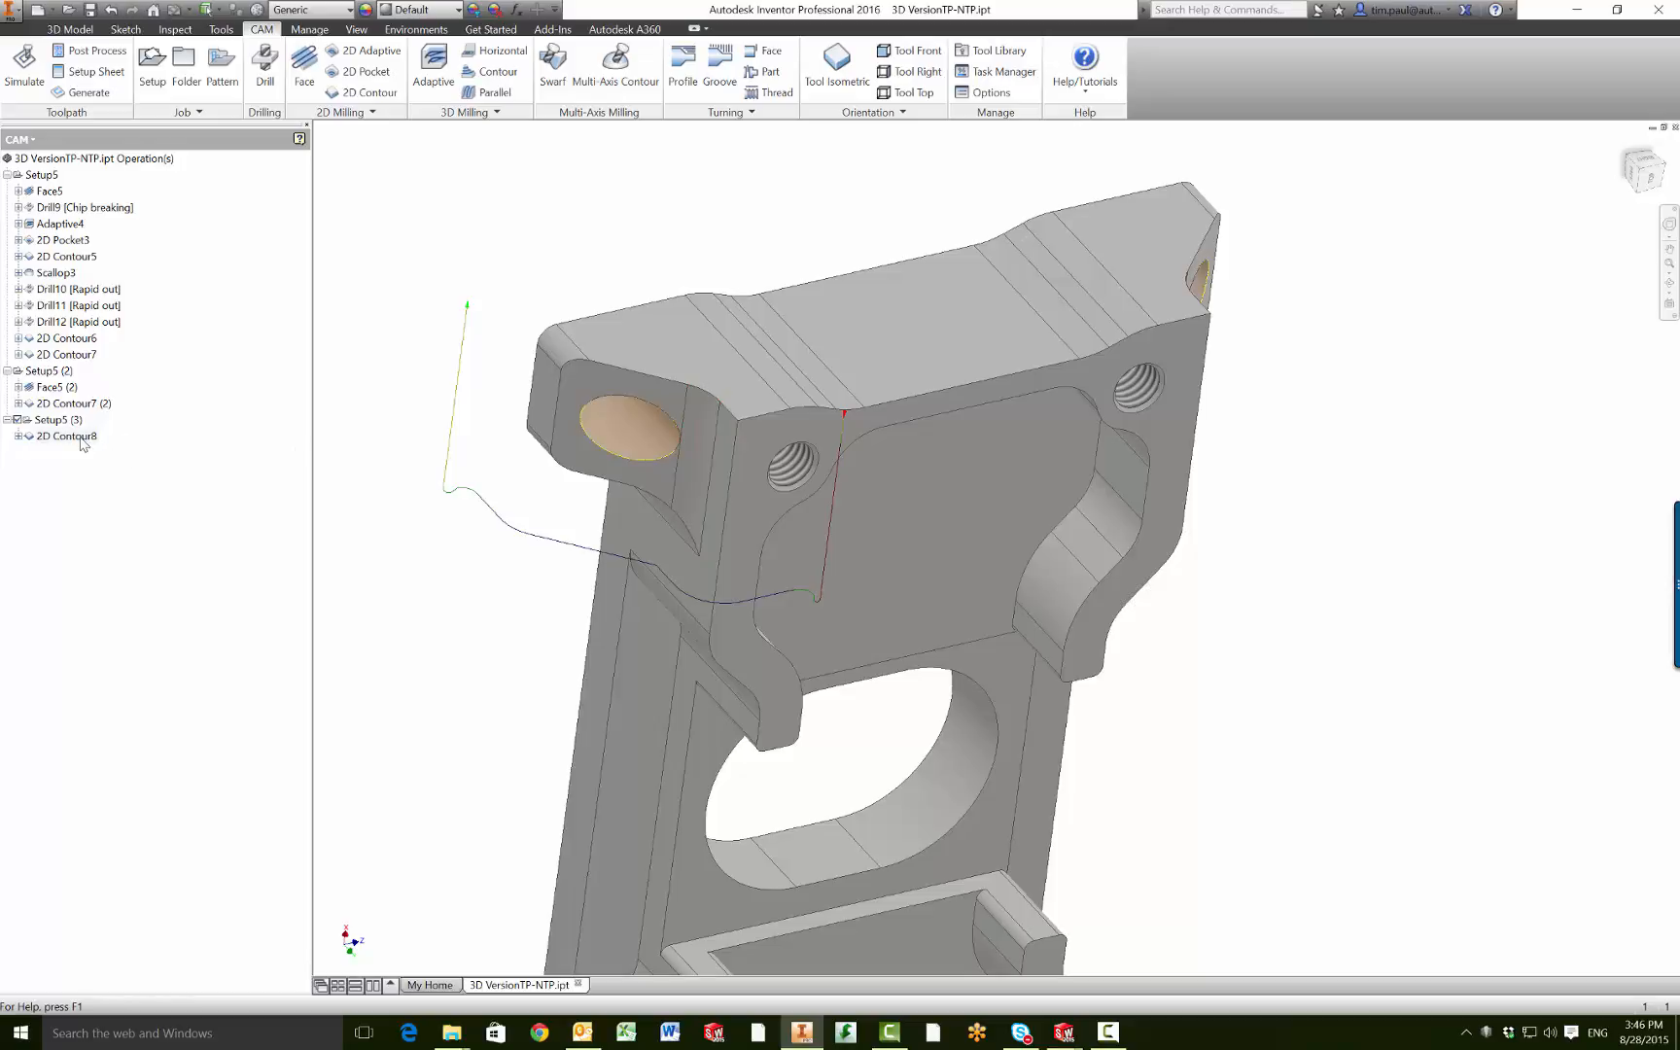
- Edit the 2D Contour8 operation from the CAM browser and show its Geometry settings
left_click(62, 435)
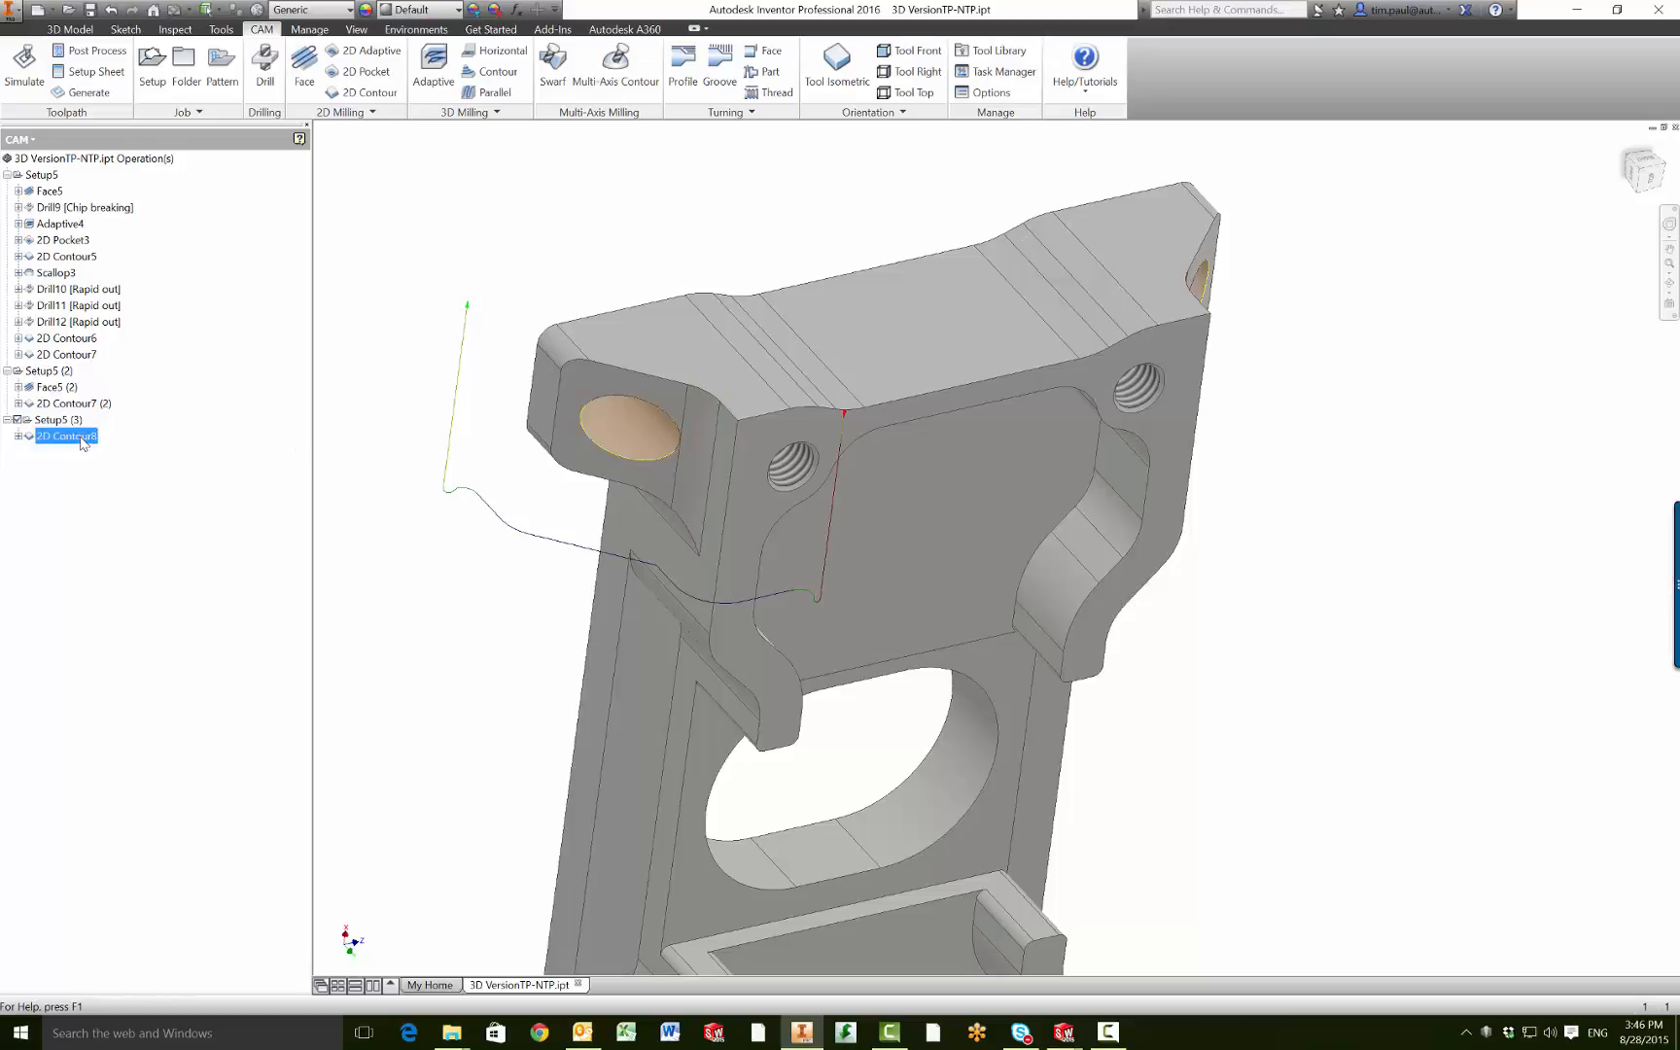
right_click(62, 435)
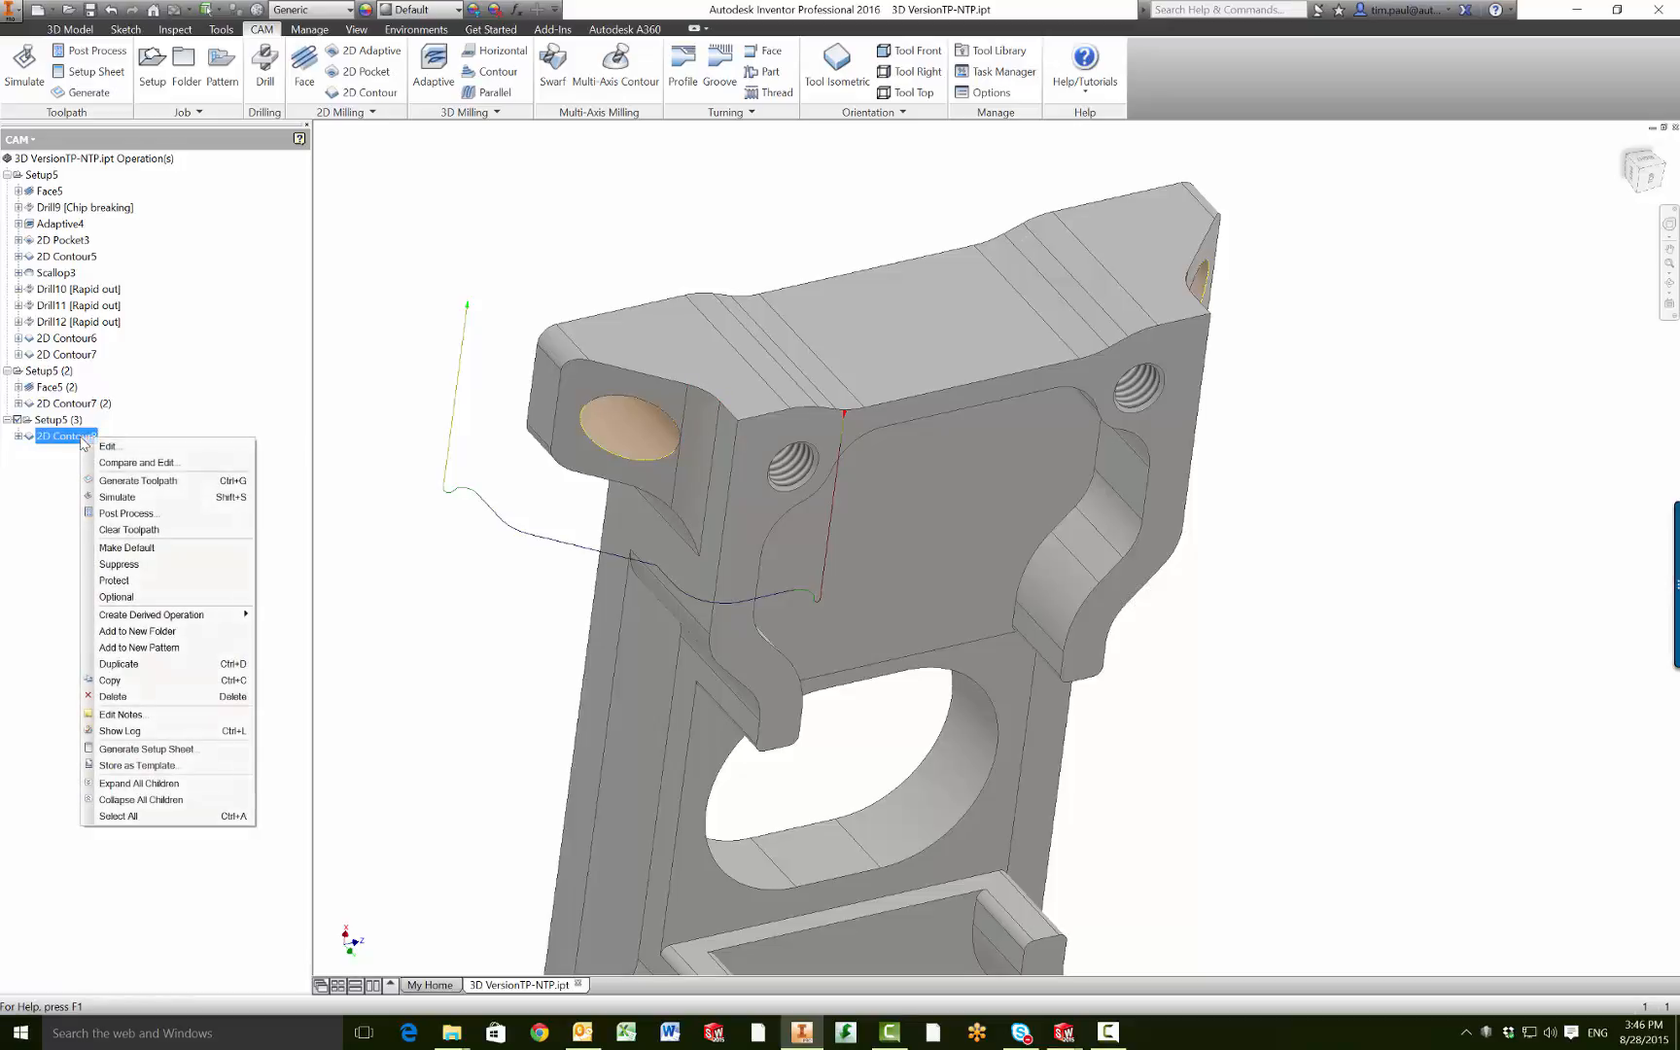
left_click(113, 445)
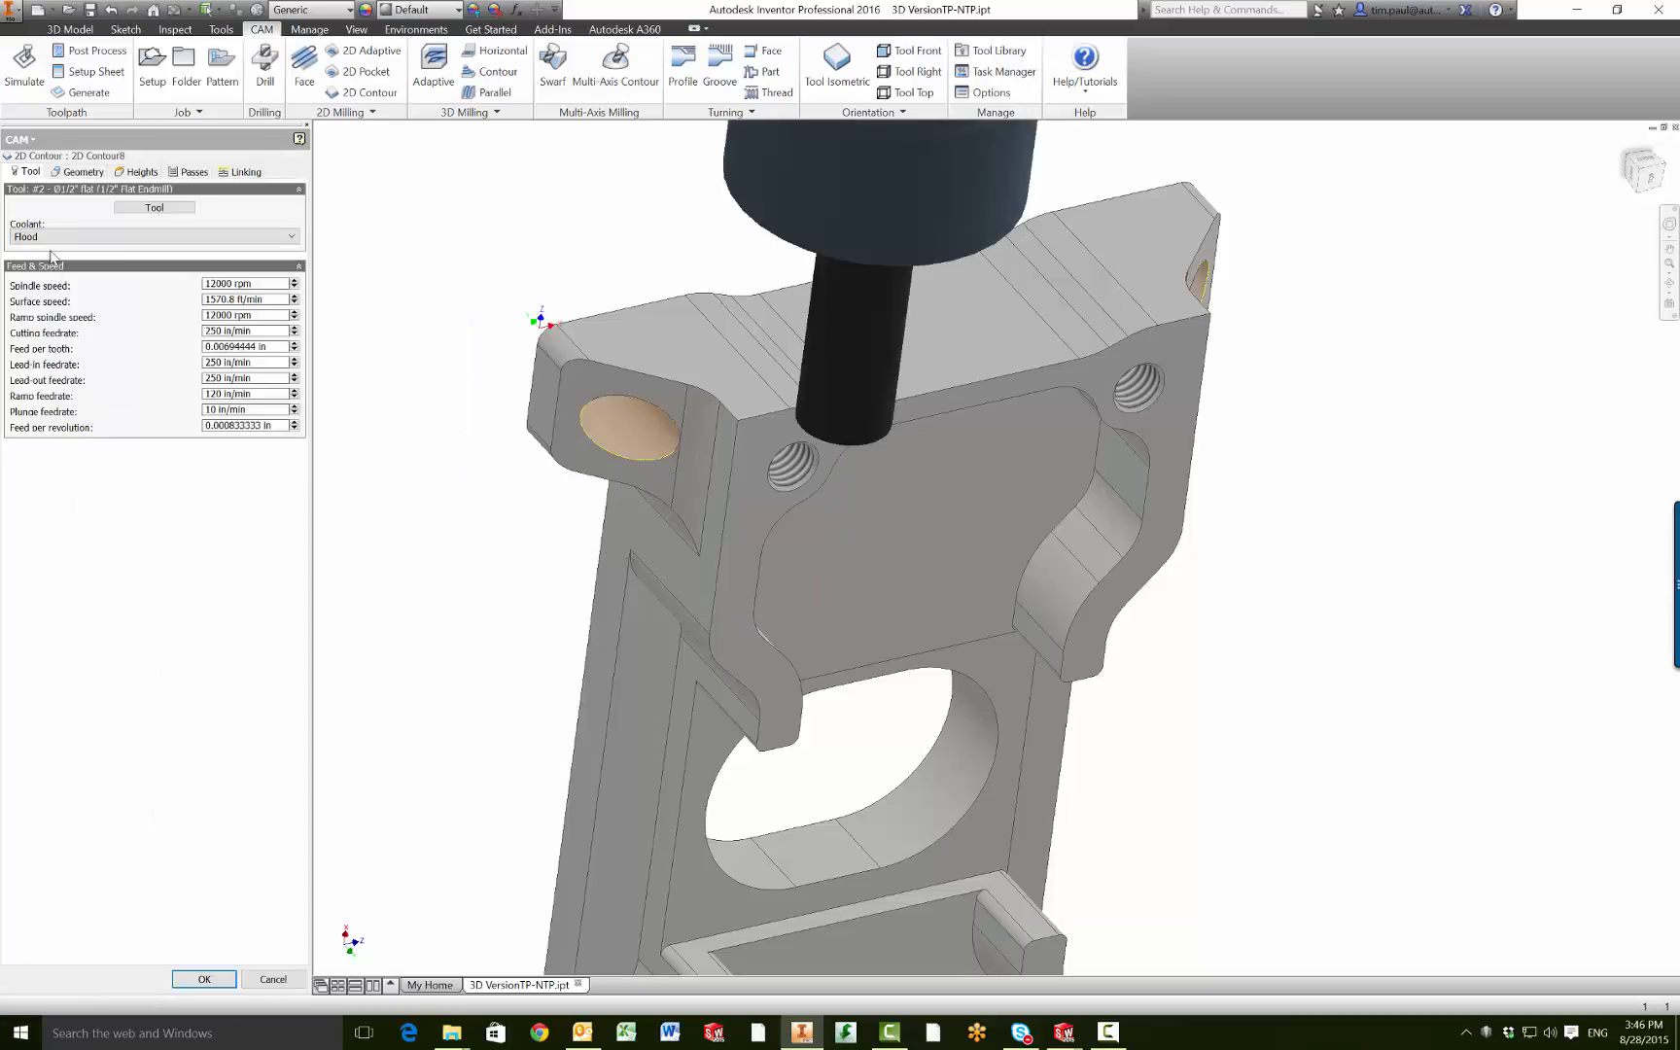
left_click(78, 171)
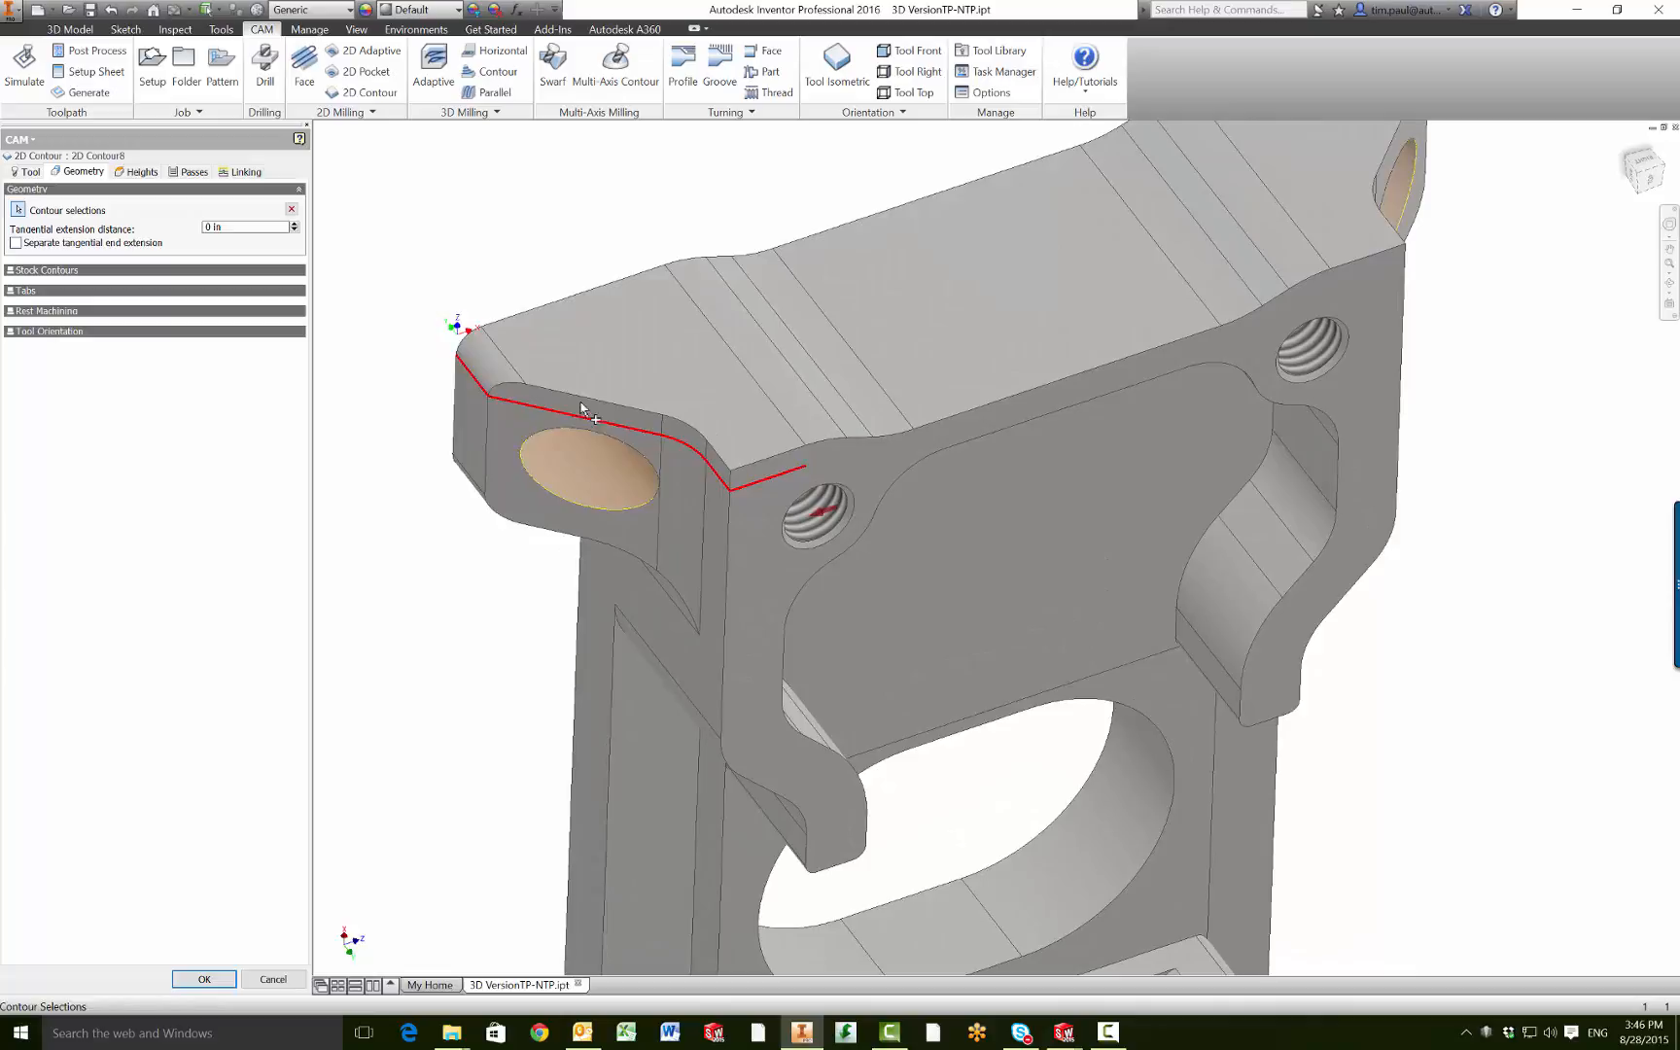
- Clear the existing contour chain and begin picking a new contour on the part
left_click(292, 210)
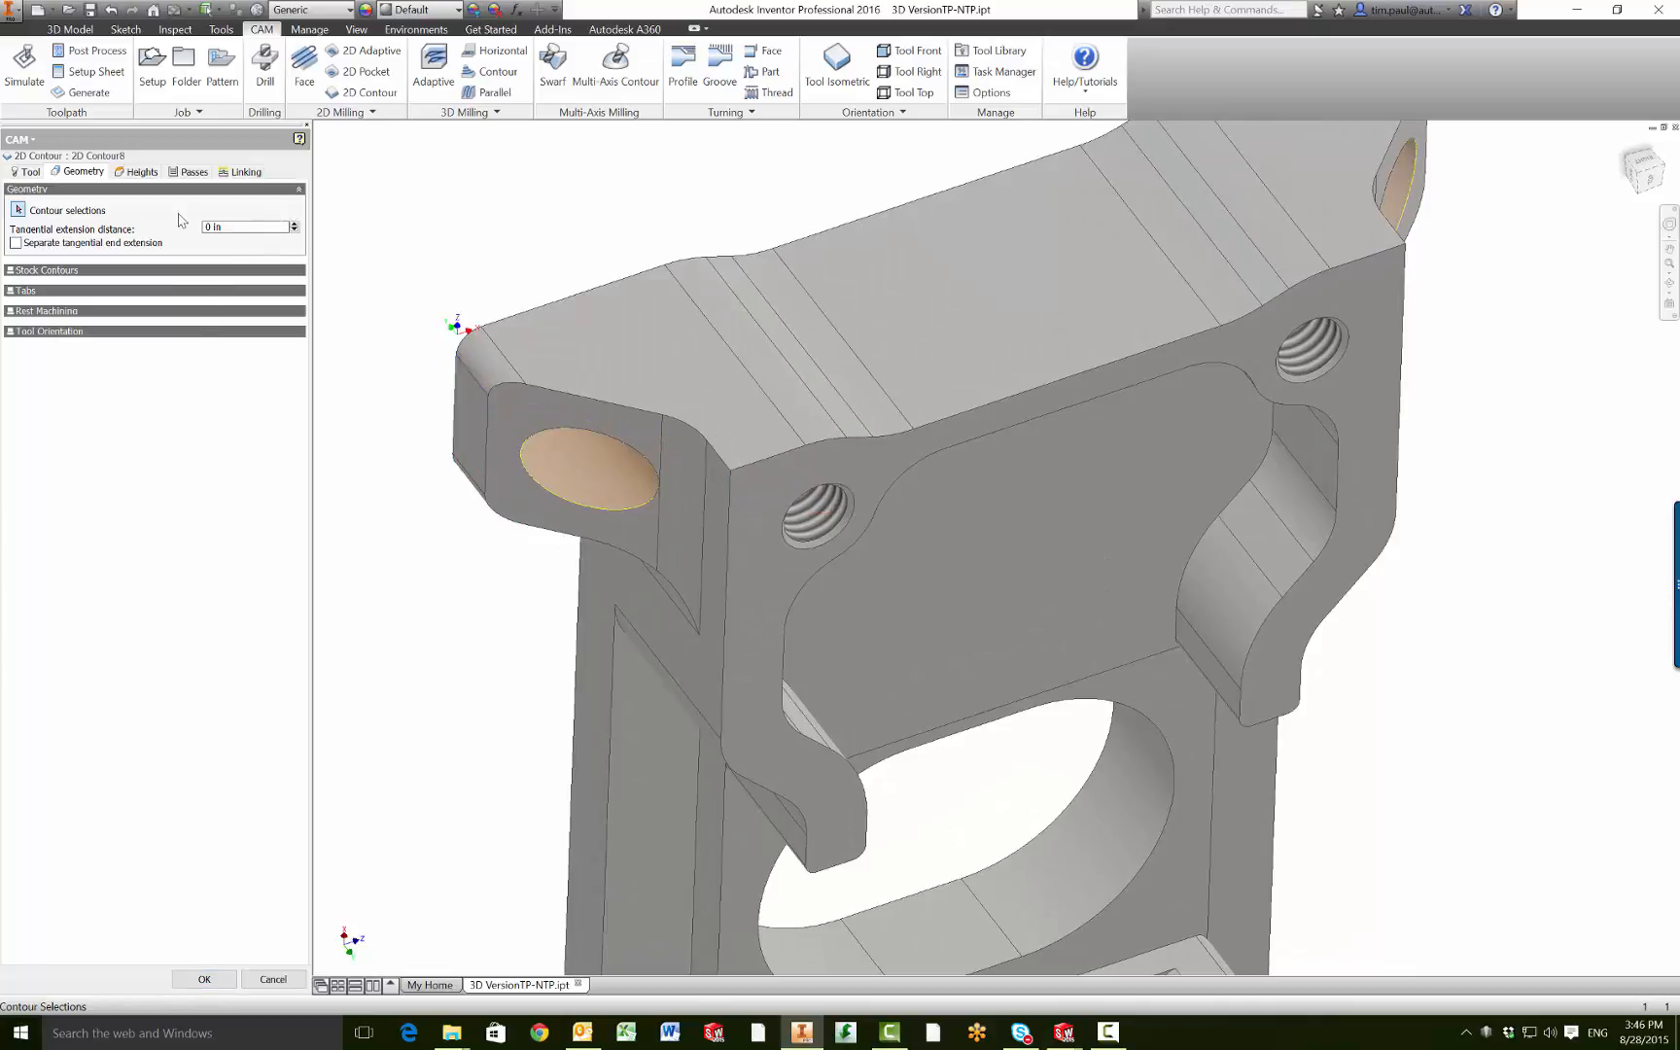
left_click(608, 506)
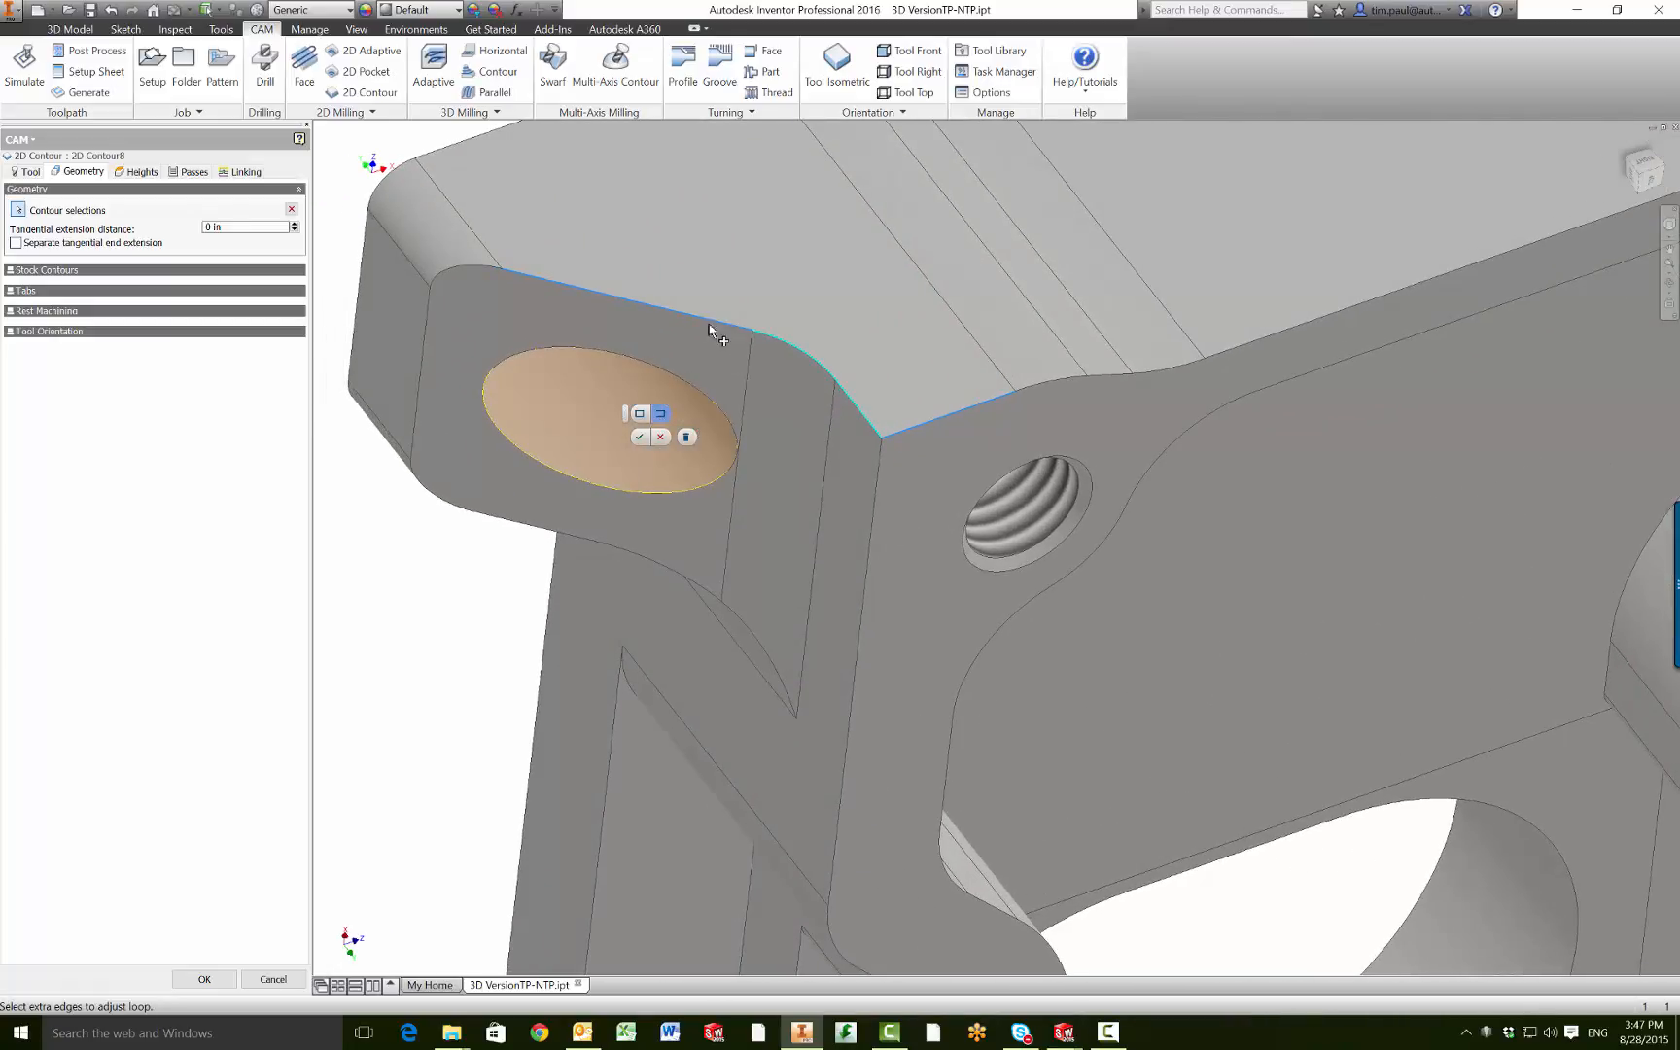
mouse_move(698, 323)
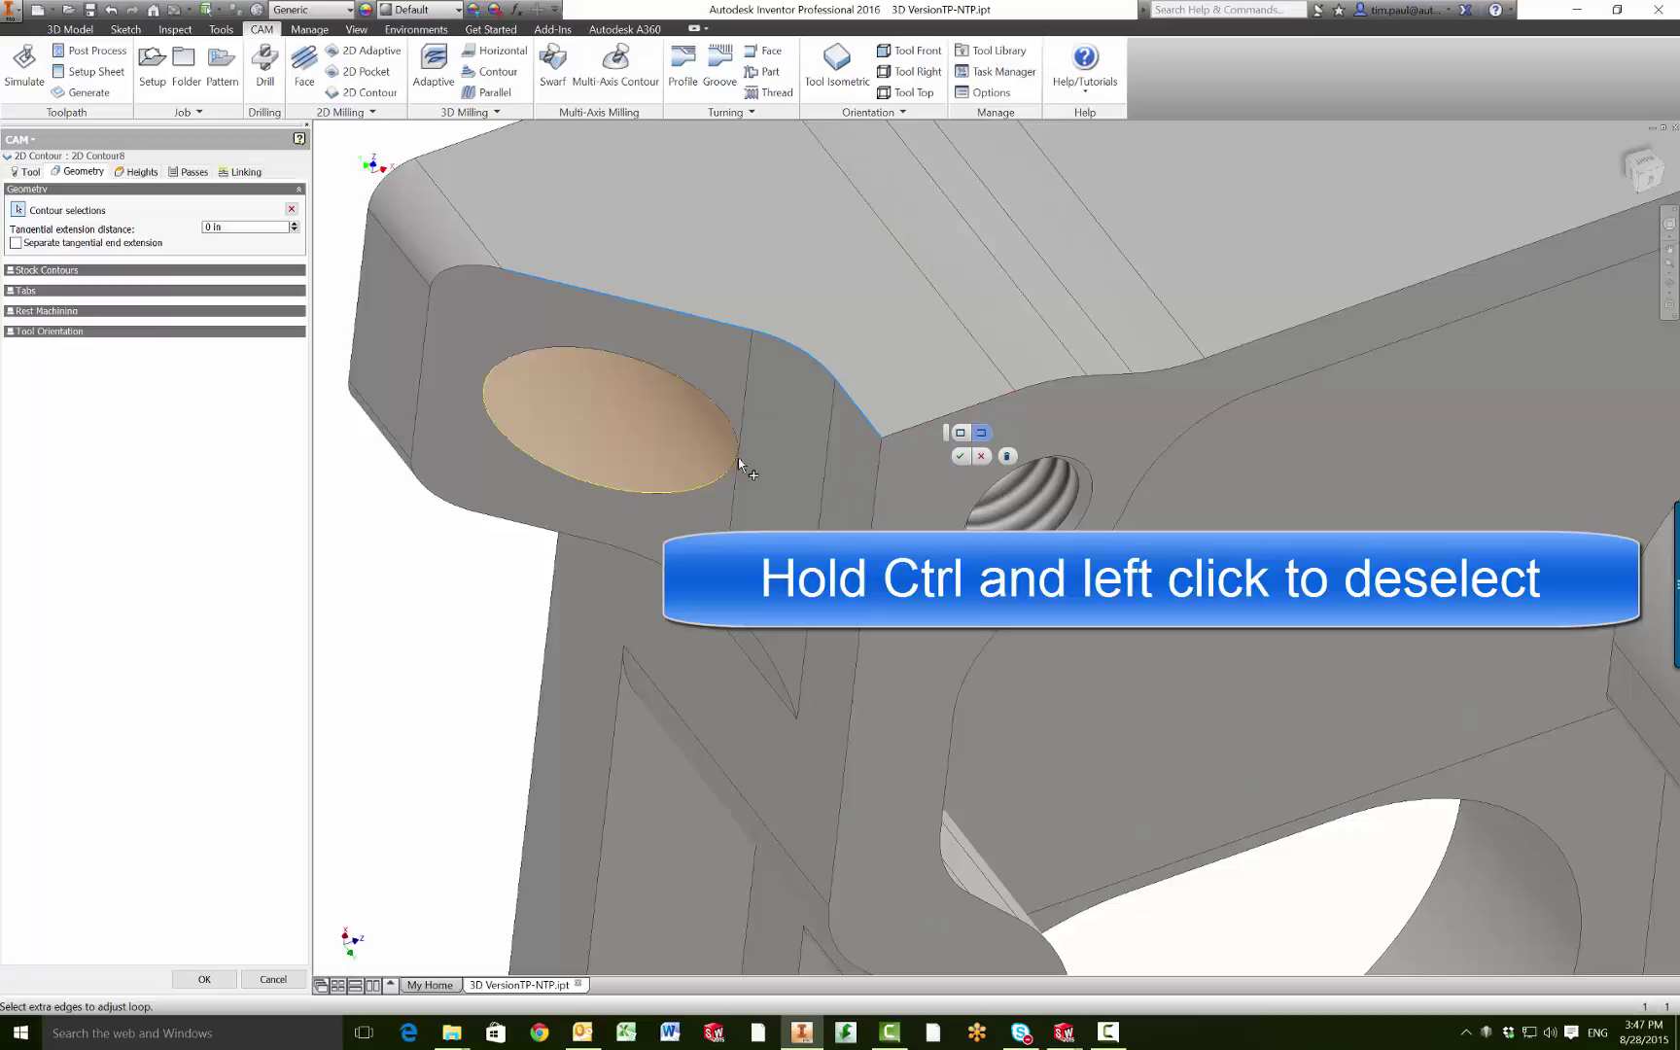
mouse_move(539, 382)
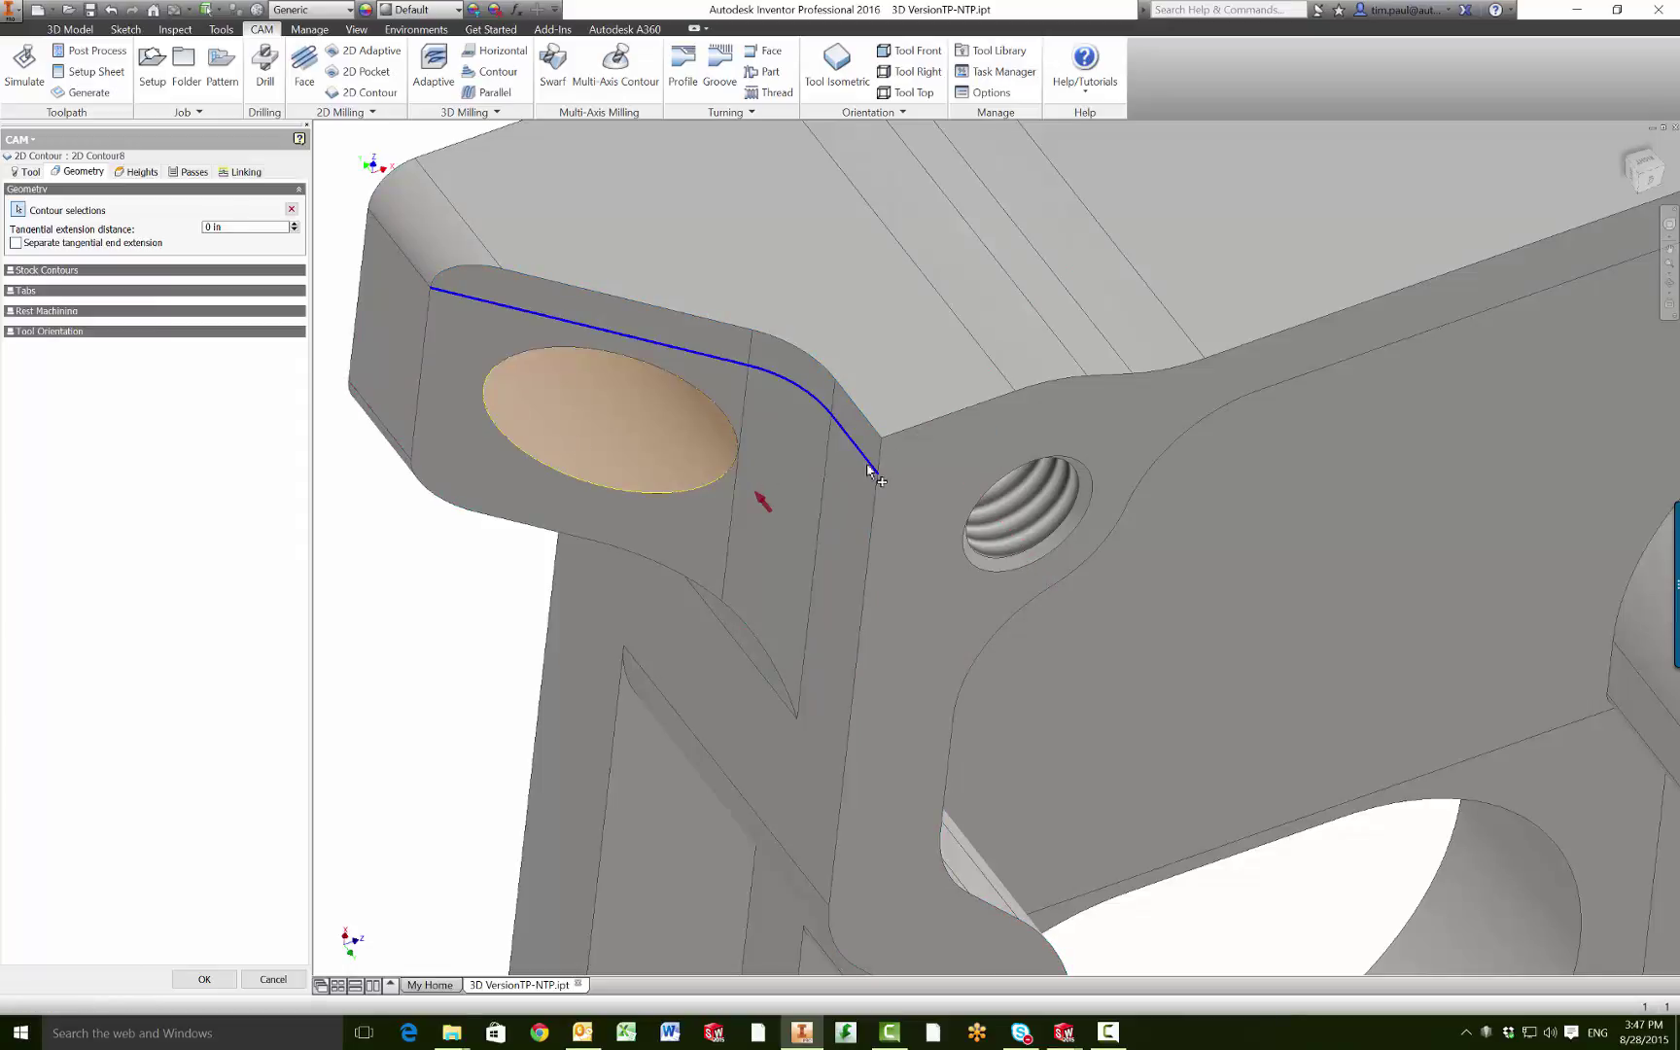
mouse_move(846, 442)
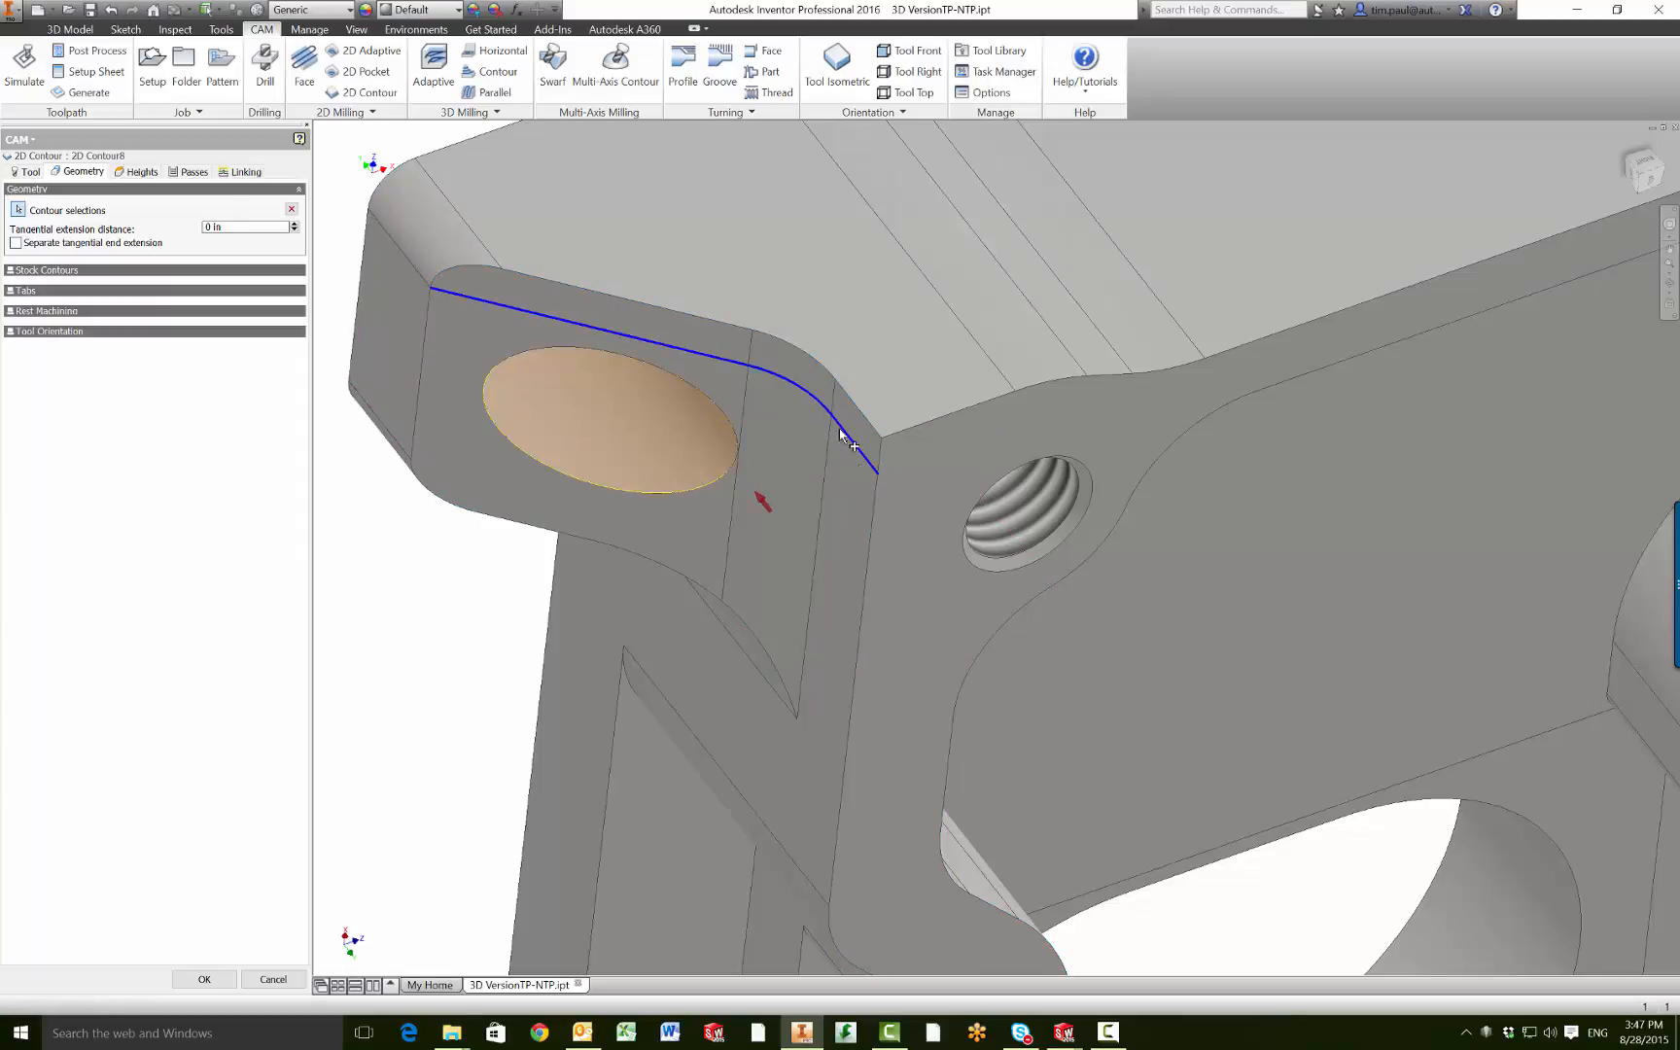
mouse_move(797, 564)
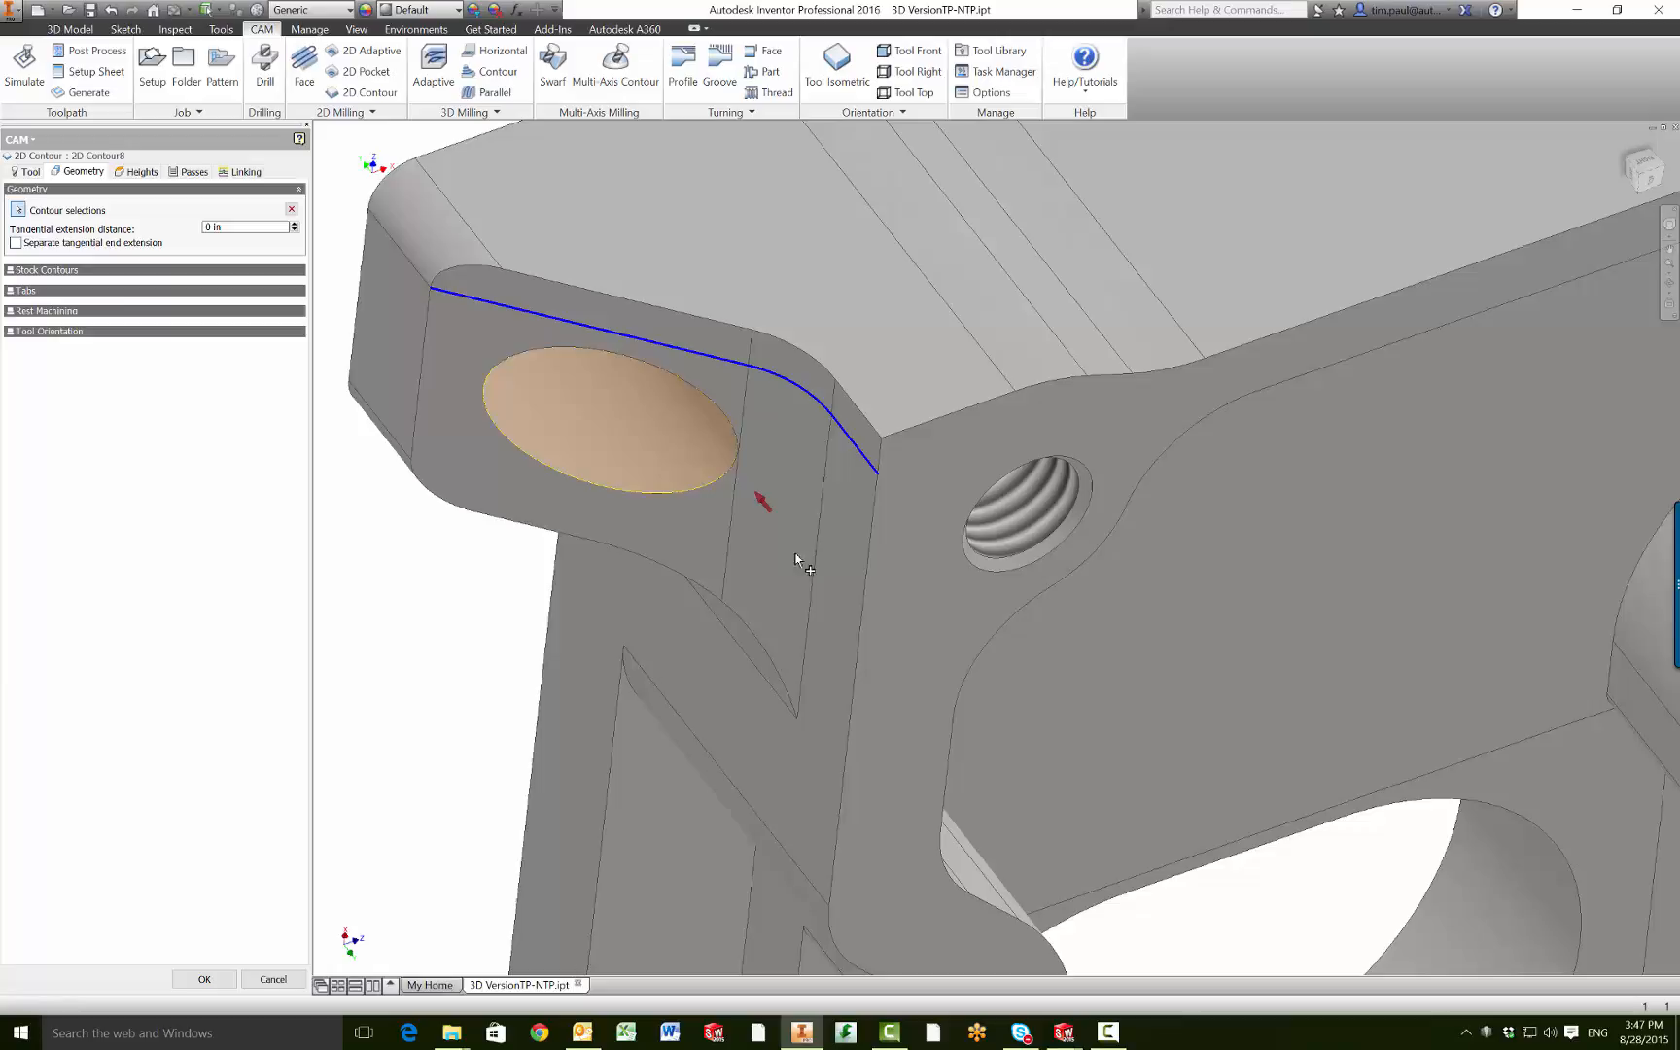